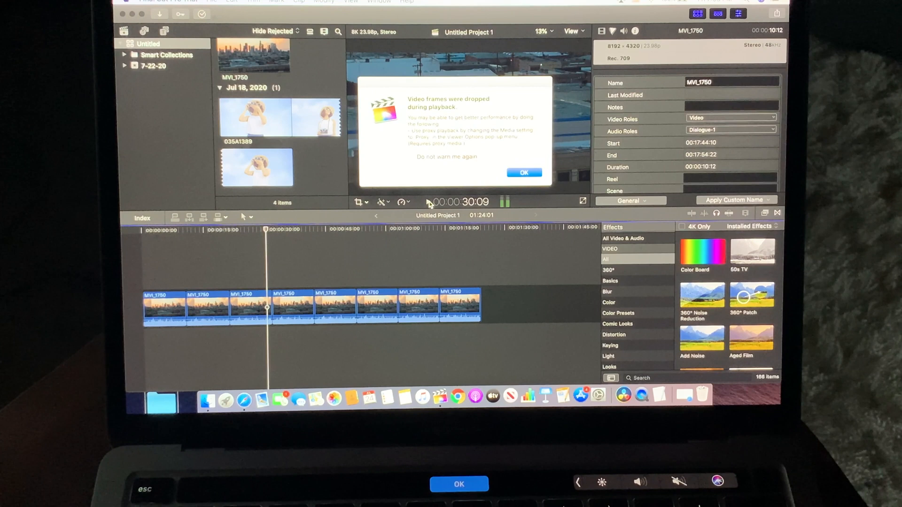
- Dismiss the 'Video frames were dropped' alert and restart playback of the 8K skyline clips
left_click(523, 173)
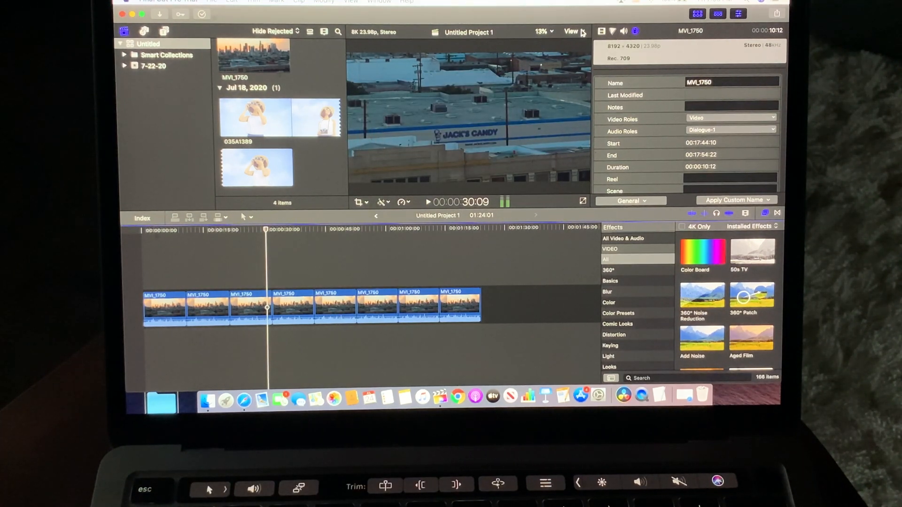
left_click(572, 31)
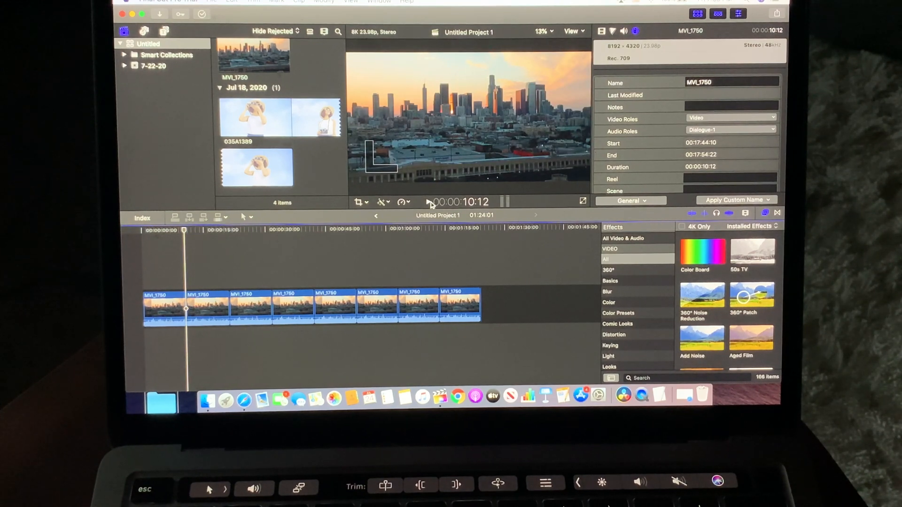
- Let the 8K skyline timeline play for the smoothness test, then pause it
left_click(428, 202)
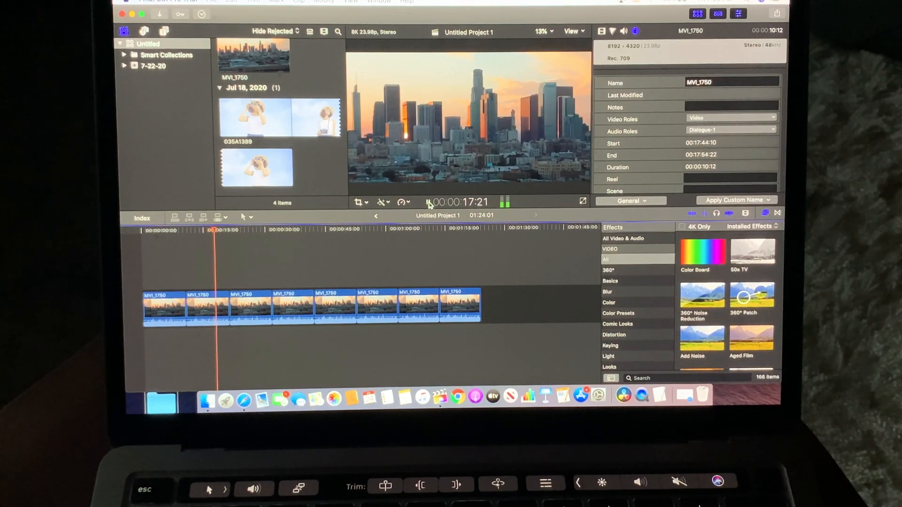
left_click(582, 202)
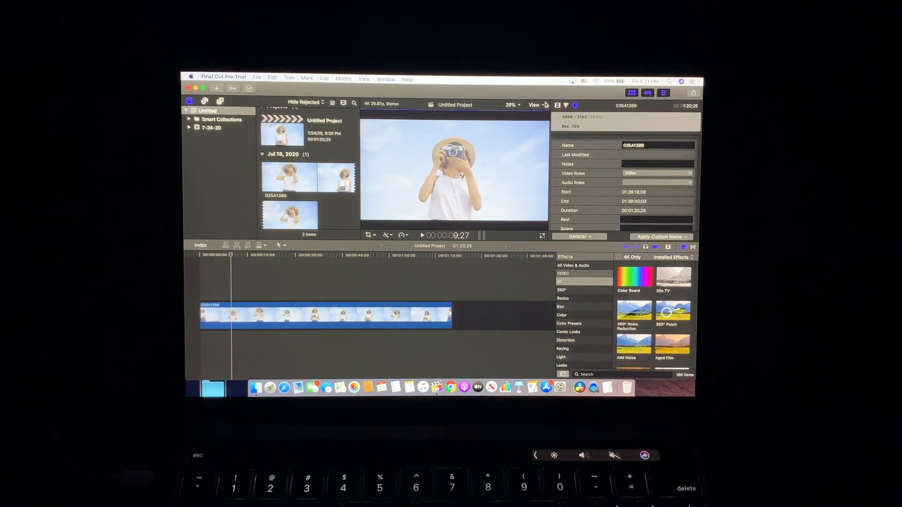
- Play the 4K clip 035A1389 in its project, then quit Final Cut Pro from the app menu
left_click(535, 101)
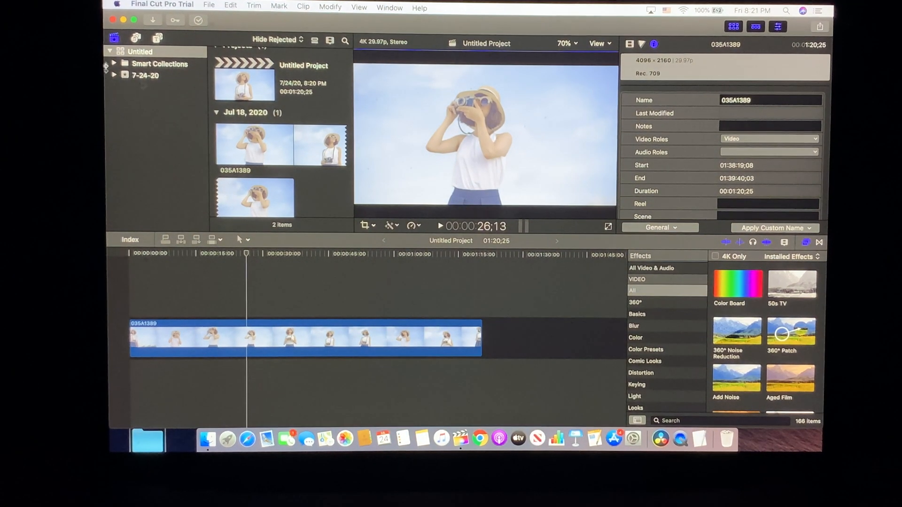
left_click(161, 5)
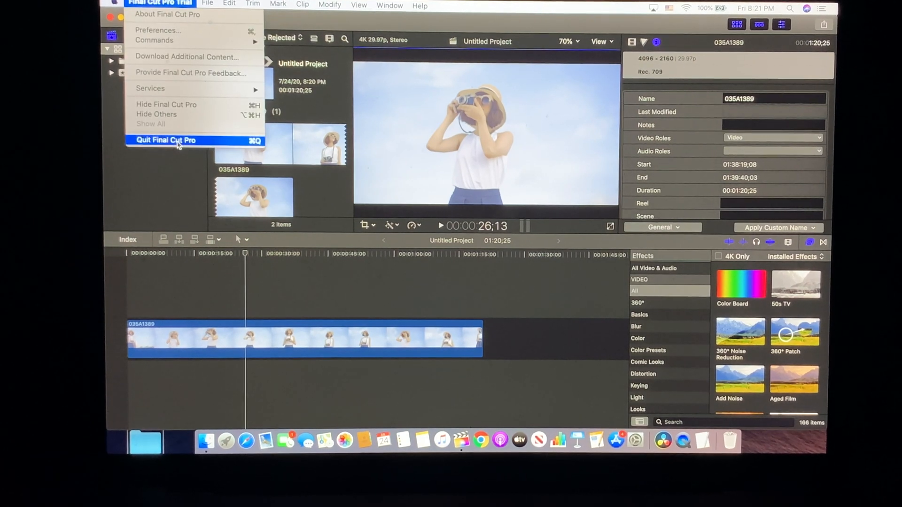
left_click(166, 140)
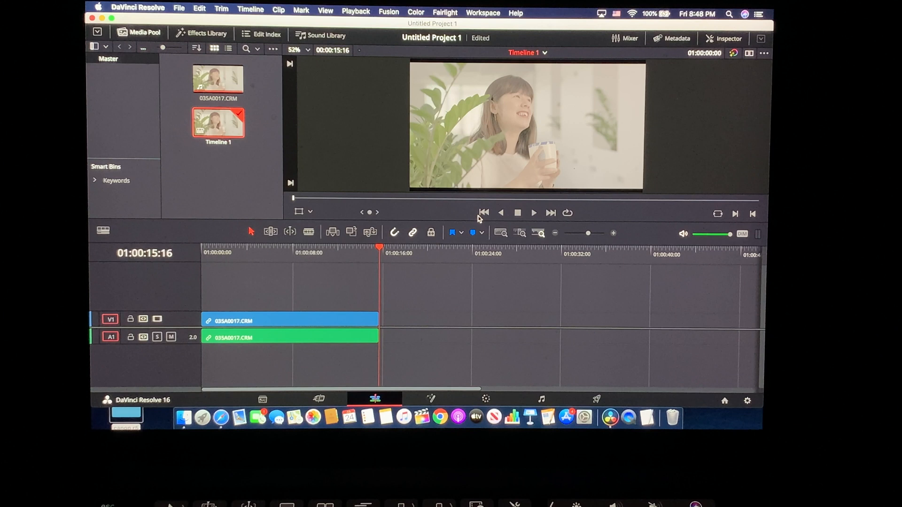
- Play Timeline 1's 035A0017.CRM clip from its start, toggling Play/Pause through the test
left_click(483, 213)
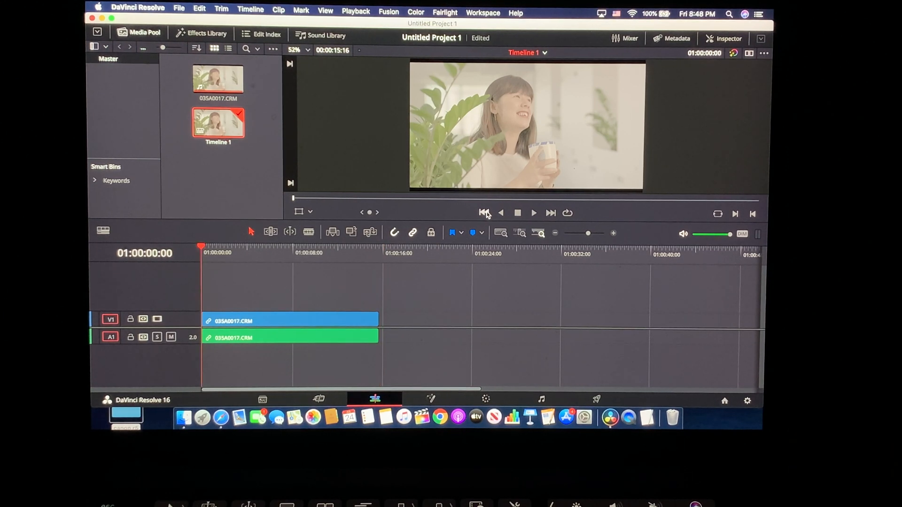
left_click(532, 213)
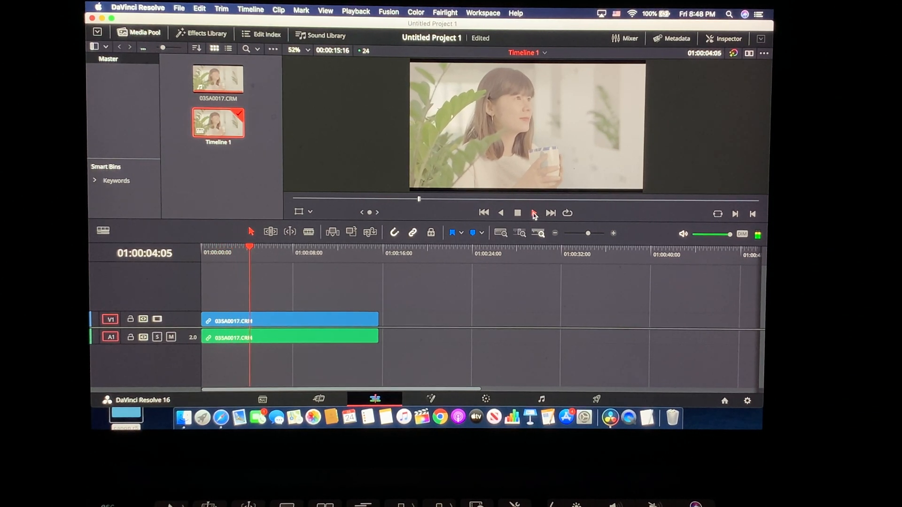
left_click(531, 214)
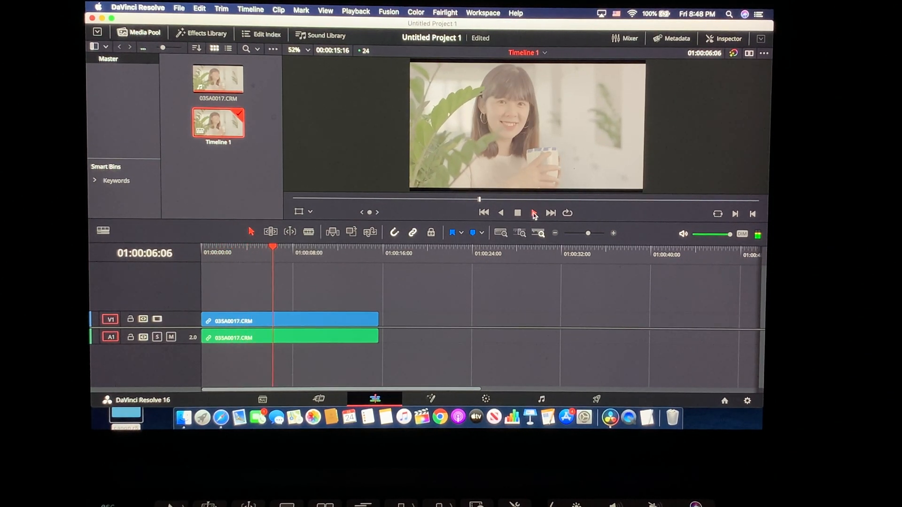
left_click(534, 213)
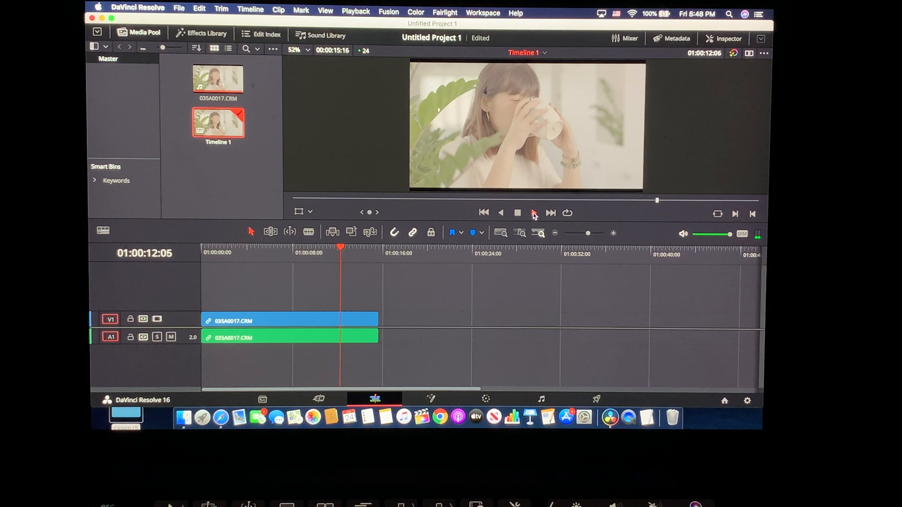
left_click(531, 214)
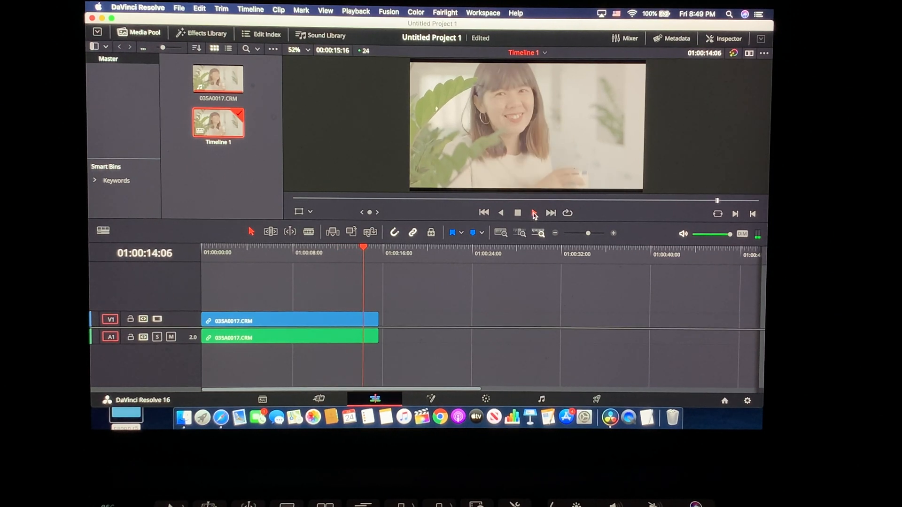
left_click(532, 213)
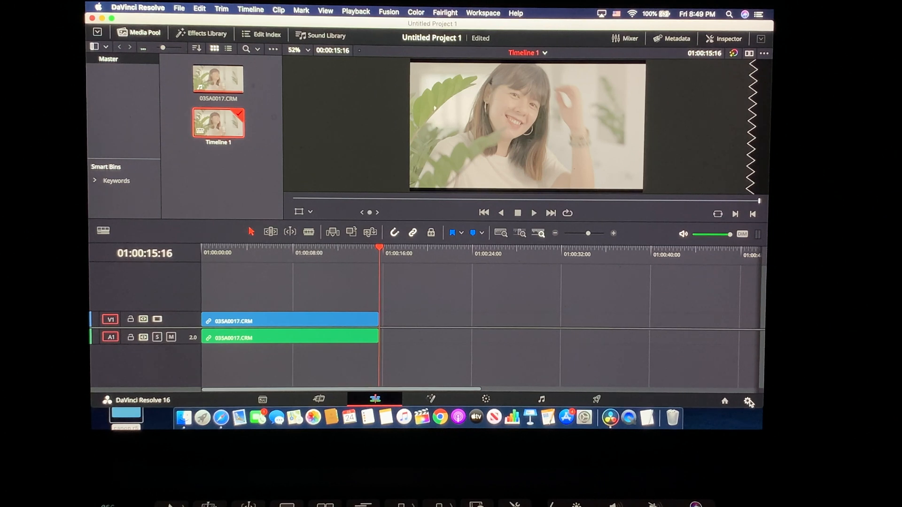
- Bring up the project's Master Settings for the timeline format
left_click(747, 401)
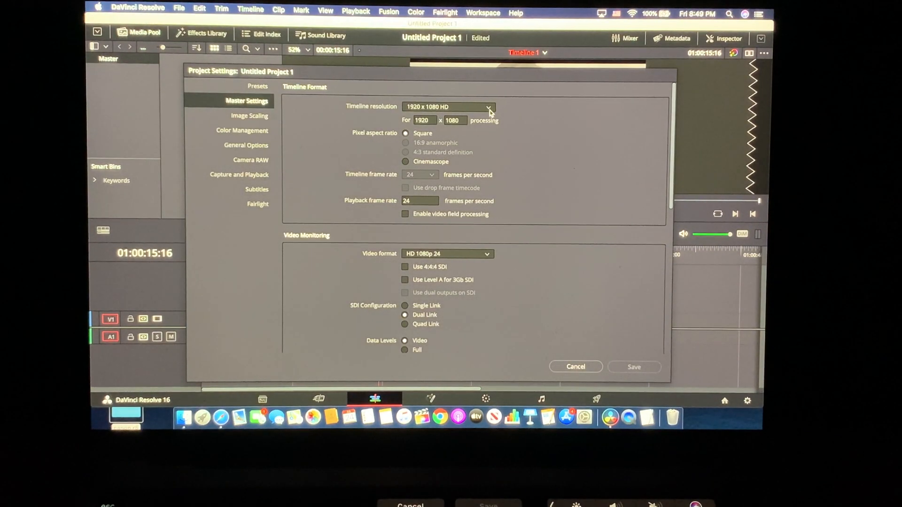
- Set the timeline resolution to 3840 x 2160 Ultra HD
left_click(488, 106)
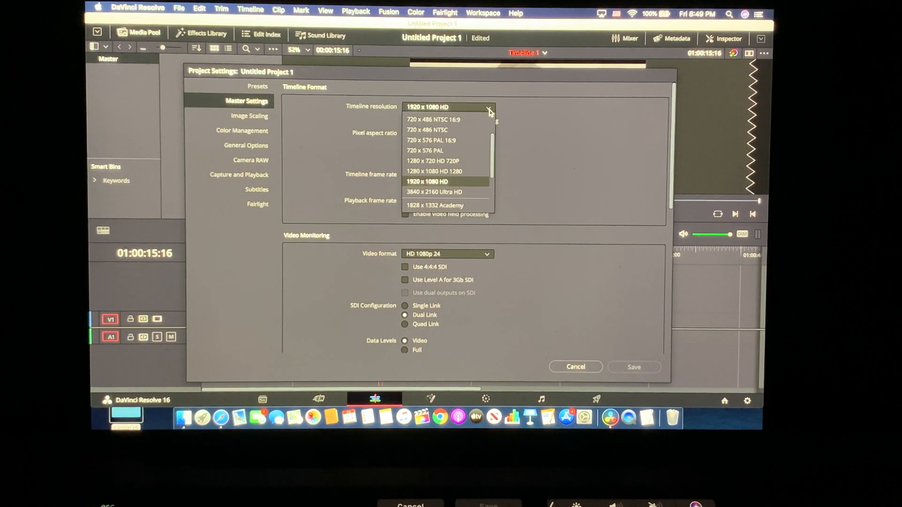
left_click(444, 192)
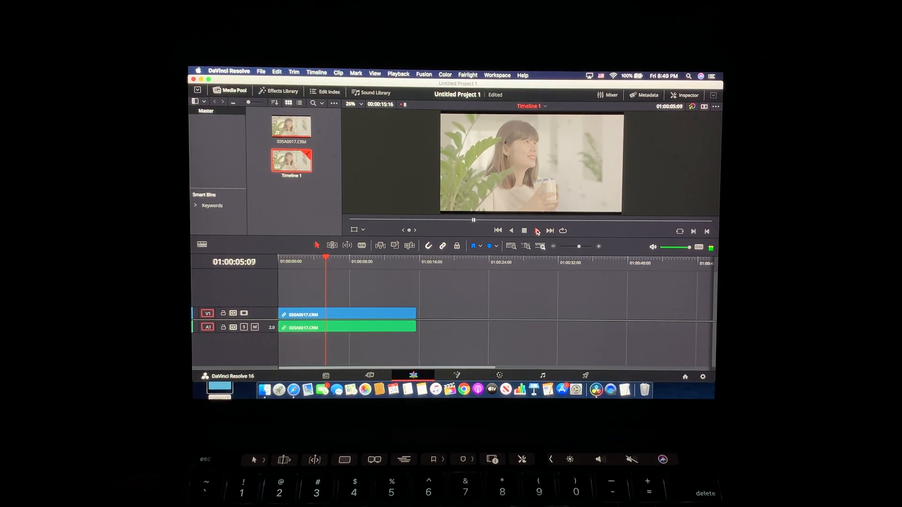
- Play the 4K Timeline 1 through to its end and return the playhead to the start
left_click(537, 232)
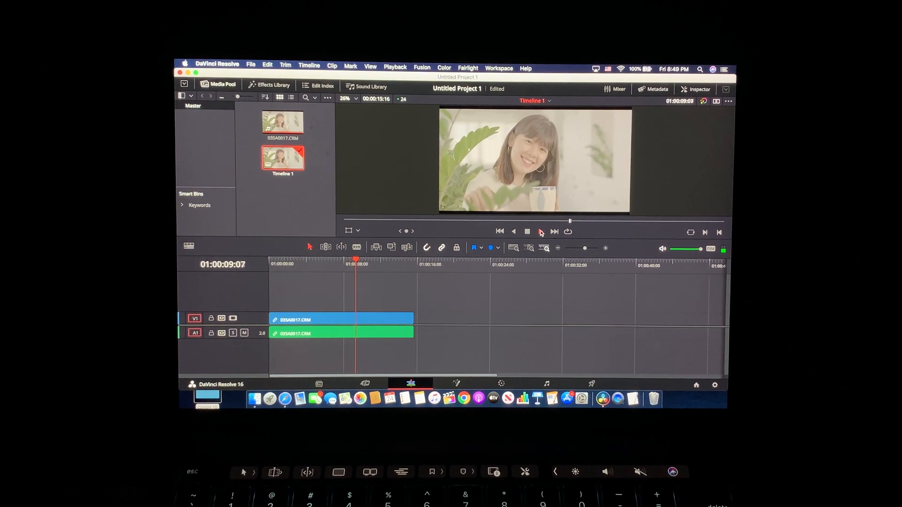
left_click(539, 231)
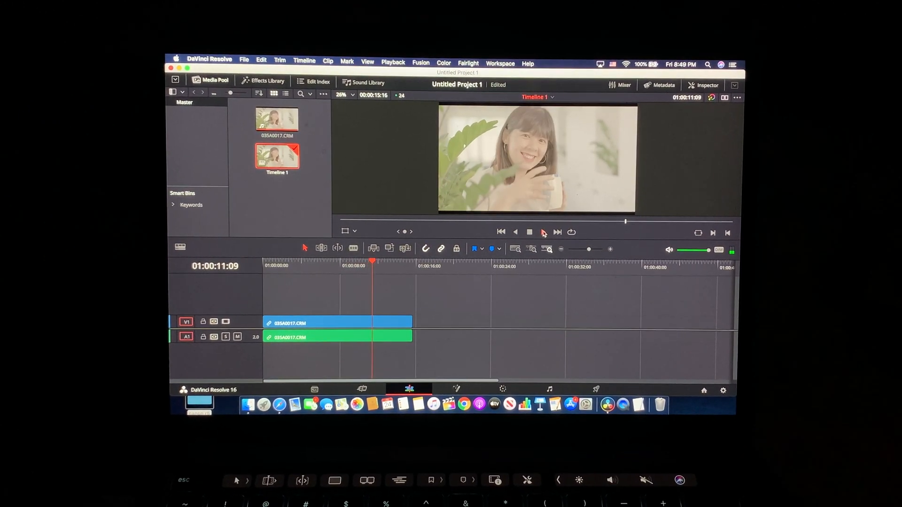
left_click(543, 232)
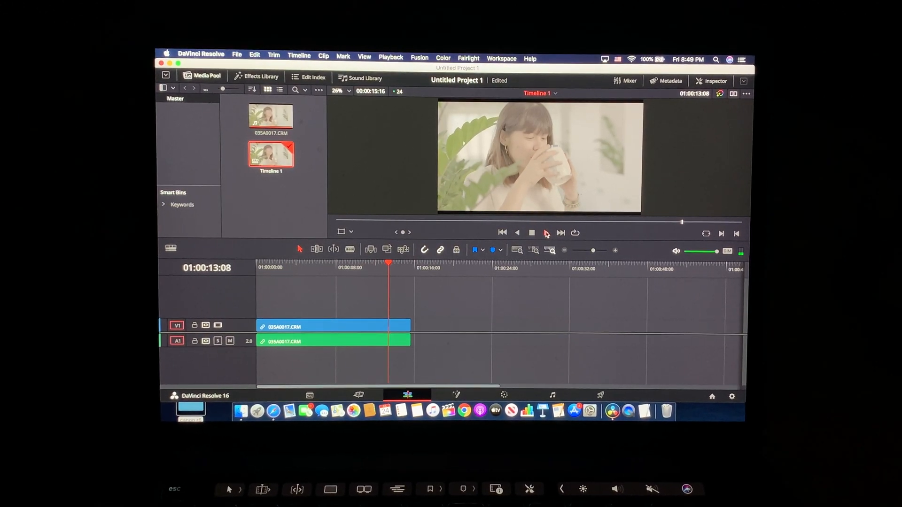
left_click(545, 233)
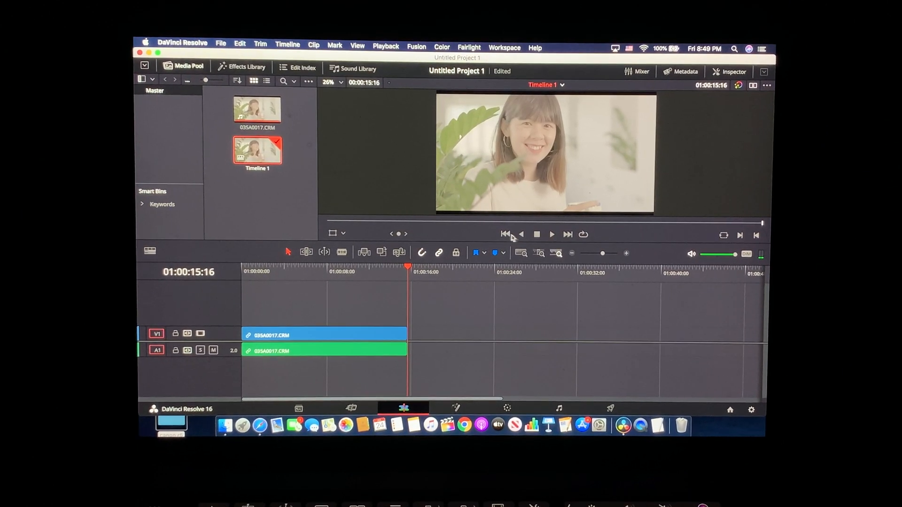
left_click(506, 234)
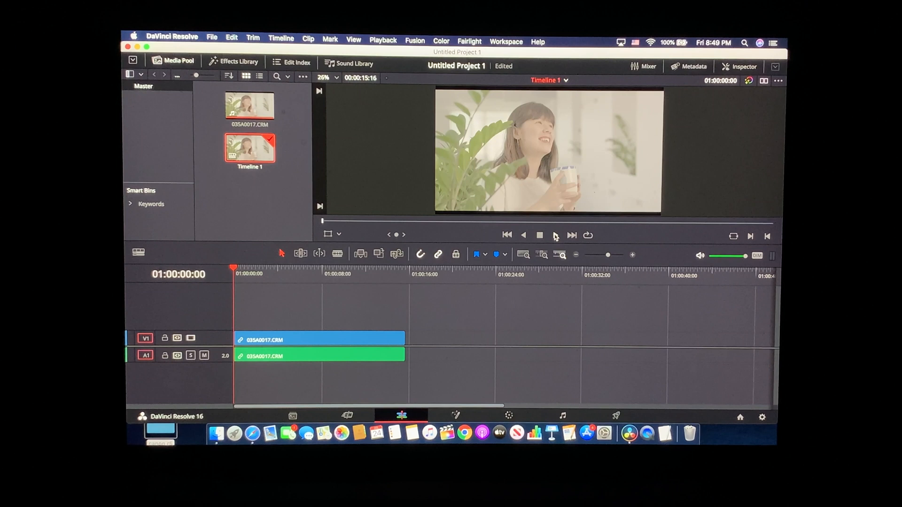